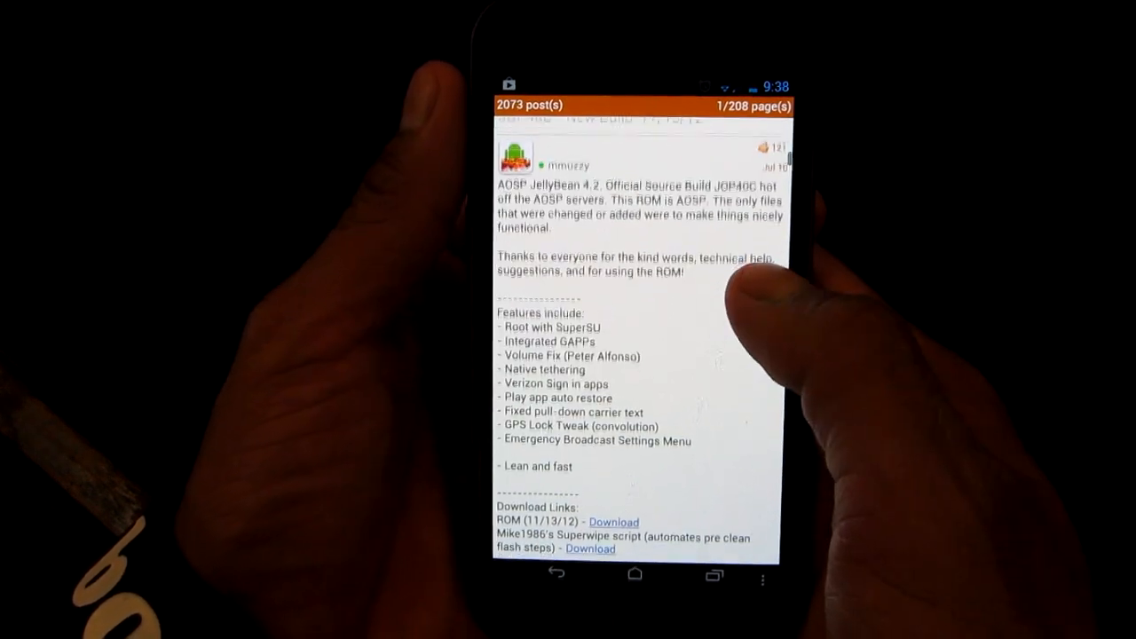
- Confirm rebooting the Galaxy Nexus into Recovery from the Reboot phone dialog
scroll("down", 3)
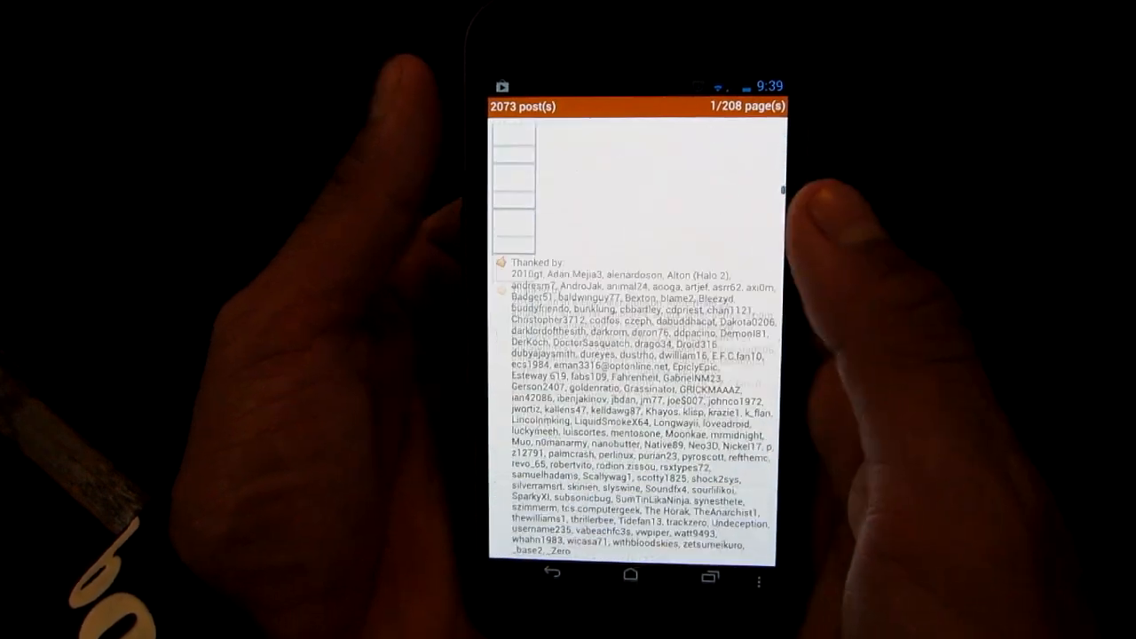
scroll("up", 3)
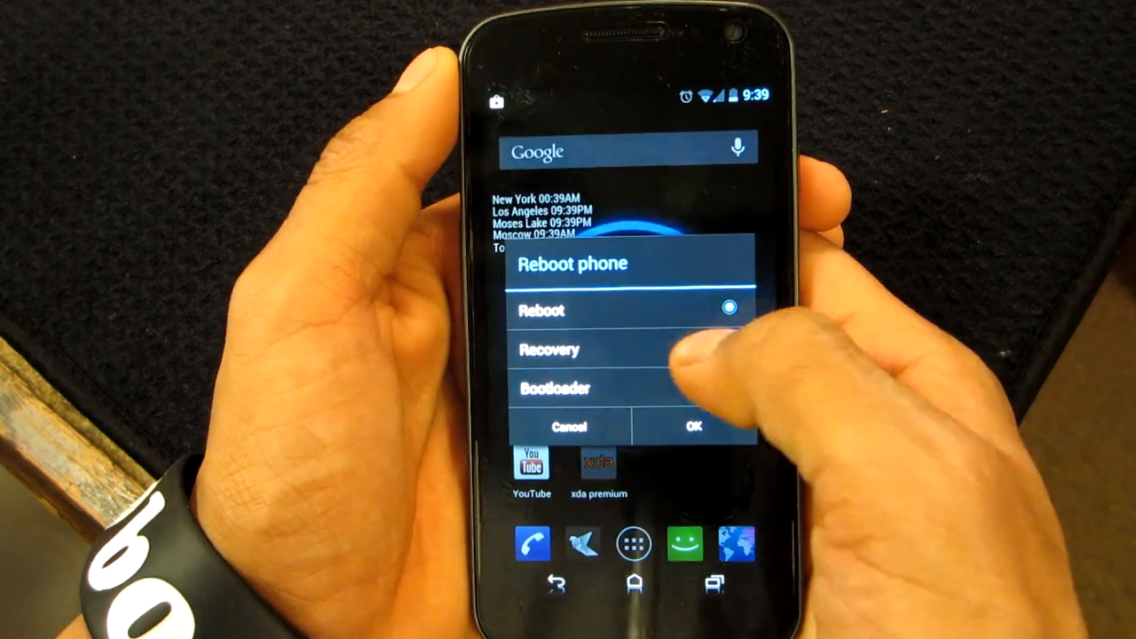
left_click(693, 426)
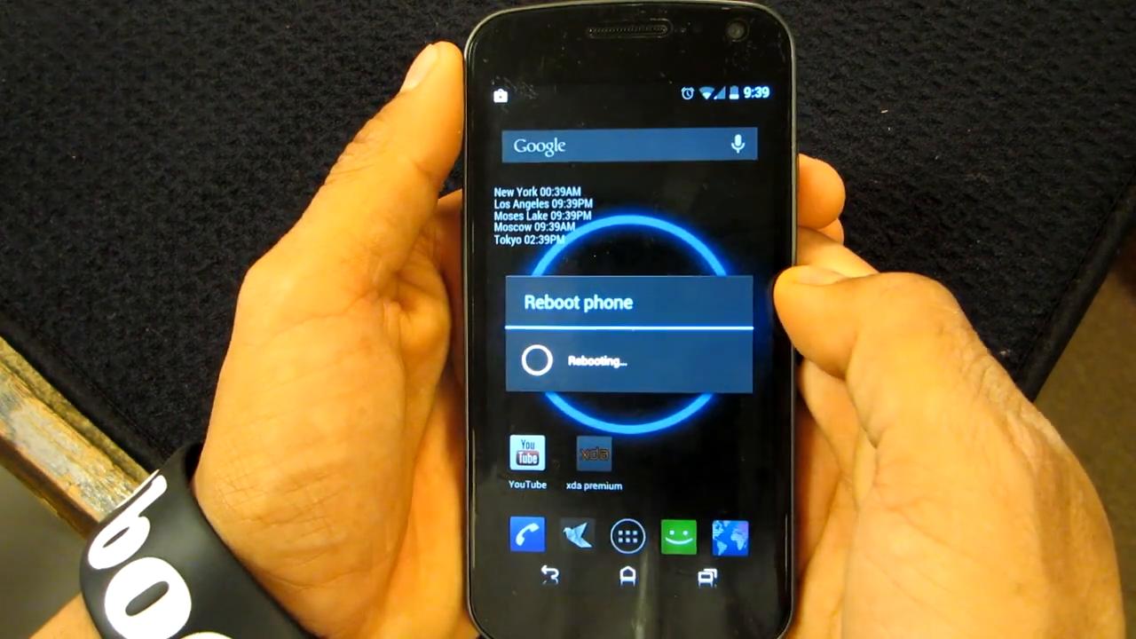